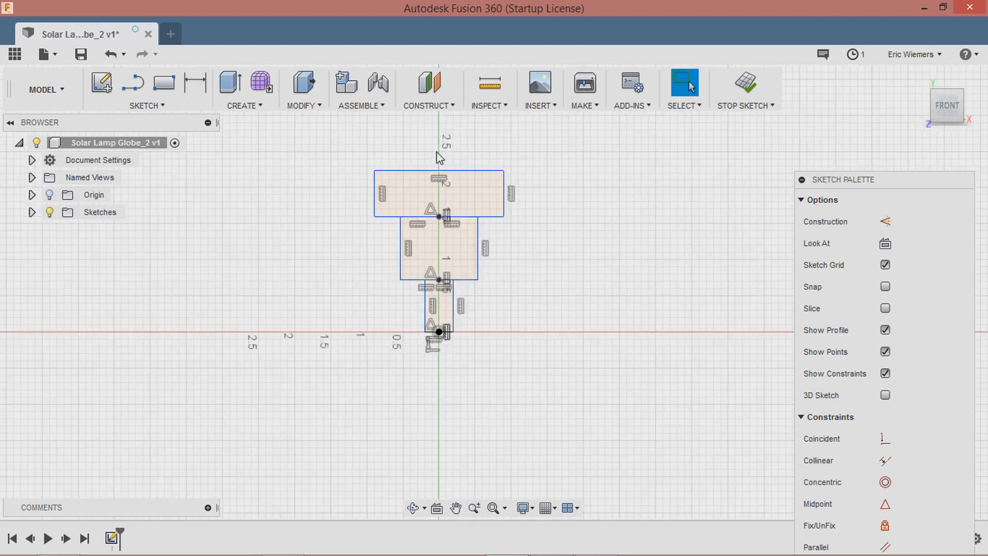
# Step: Start a 3-point arc from the top corner of the middle rectangle's right side
pyautogui.click(196, 82)
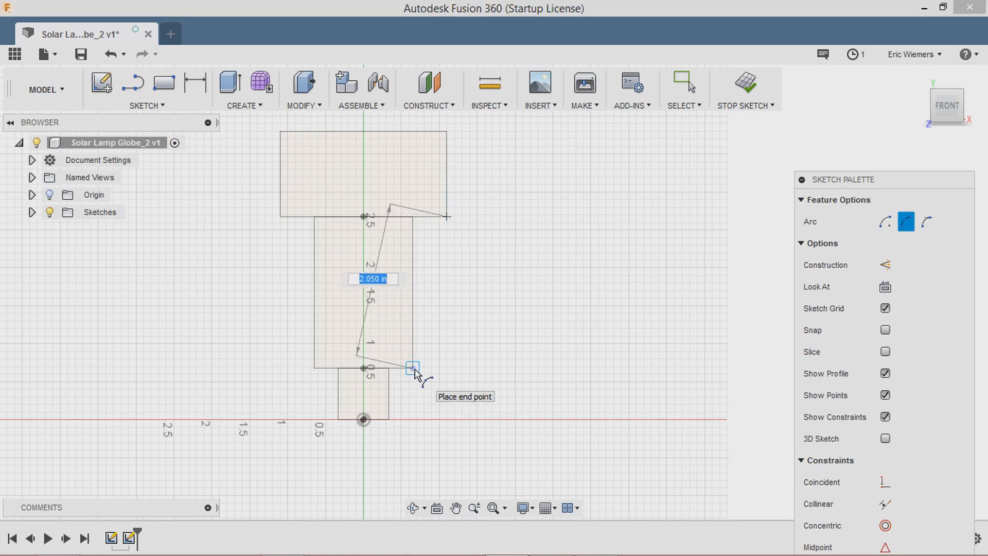
# Step: Finish the R1.90 arc and build the wavy R0.15 outline along it
pyautogui.click(412, 368)
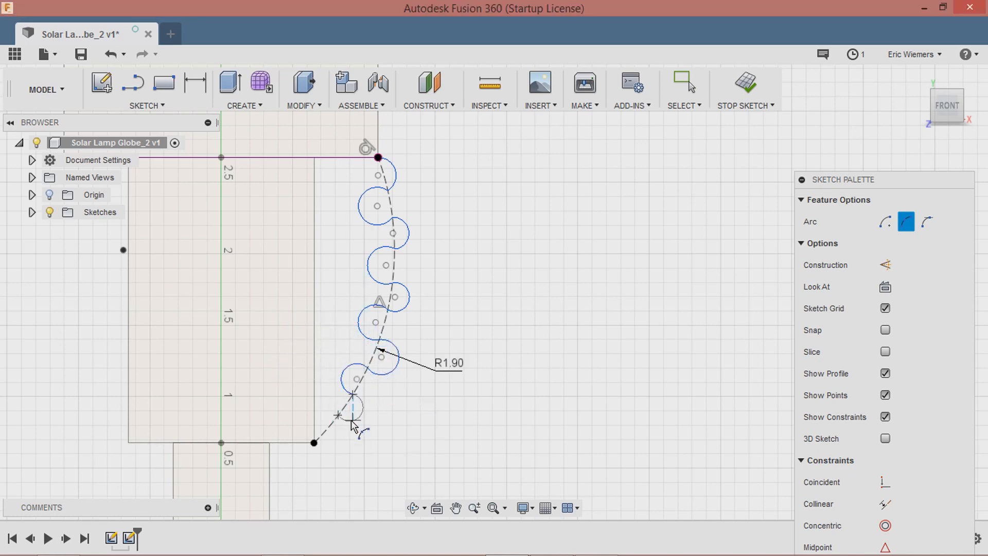
pyautogui.click(145, 105)
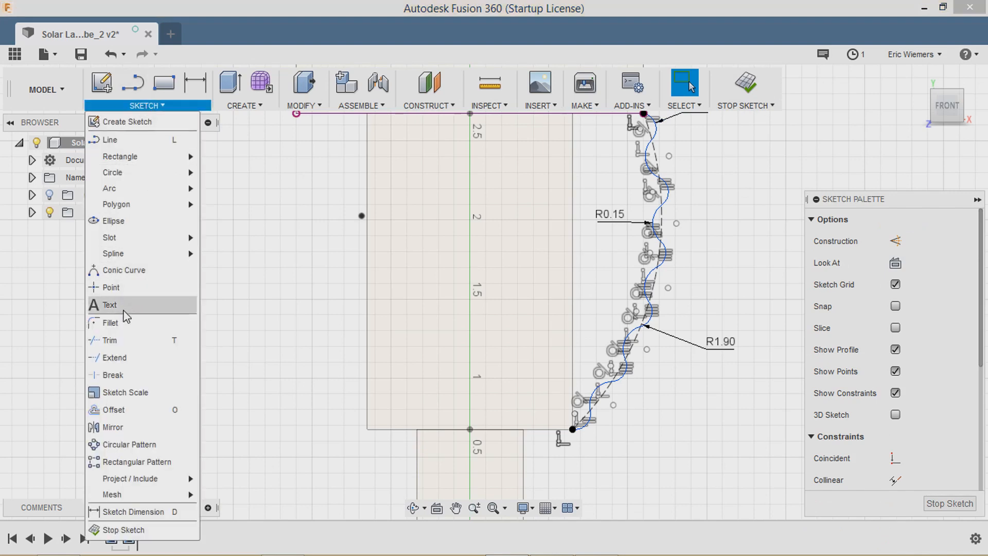
# Step: Round the top of the wavy outline with an R0.10 fillet, closing the profile
pyautogui.click(115, 410)
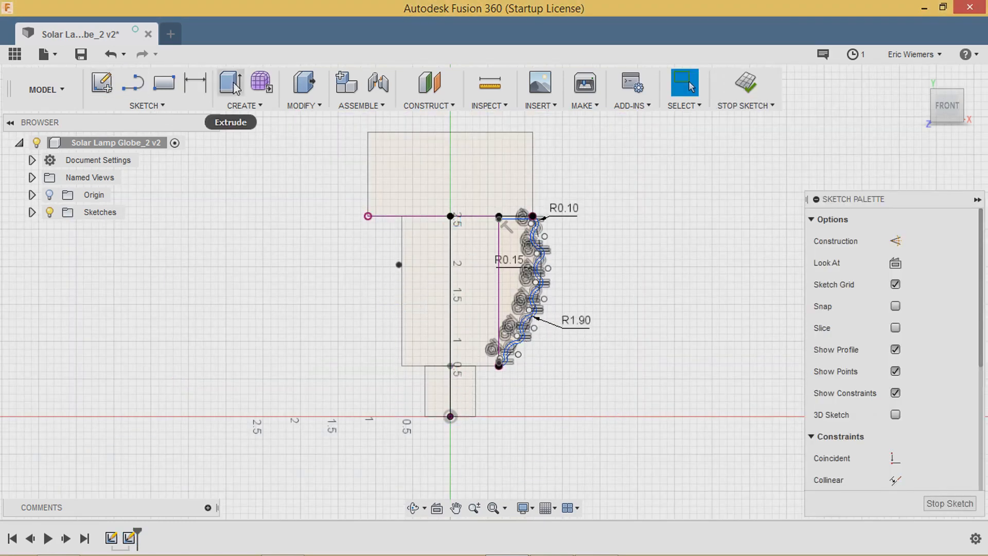
# Step: Revolve the ribbed profile 360° about the centre axis into a new body
pyautogui.click(243, 88)
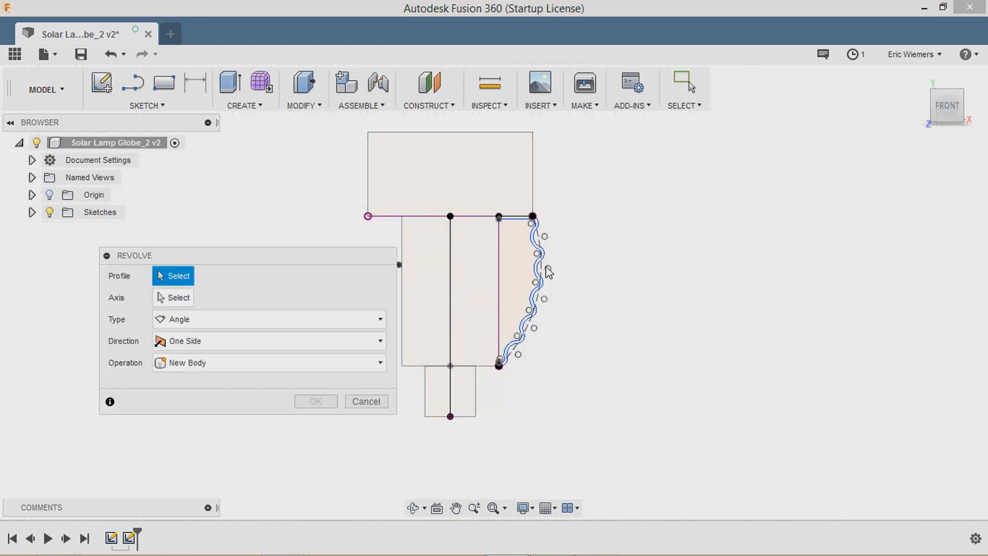
pyautogui.click(525, 277)
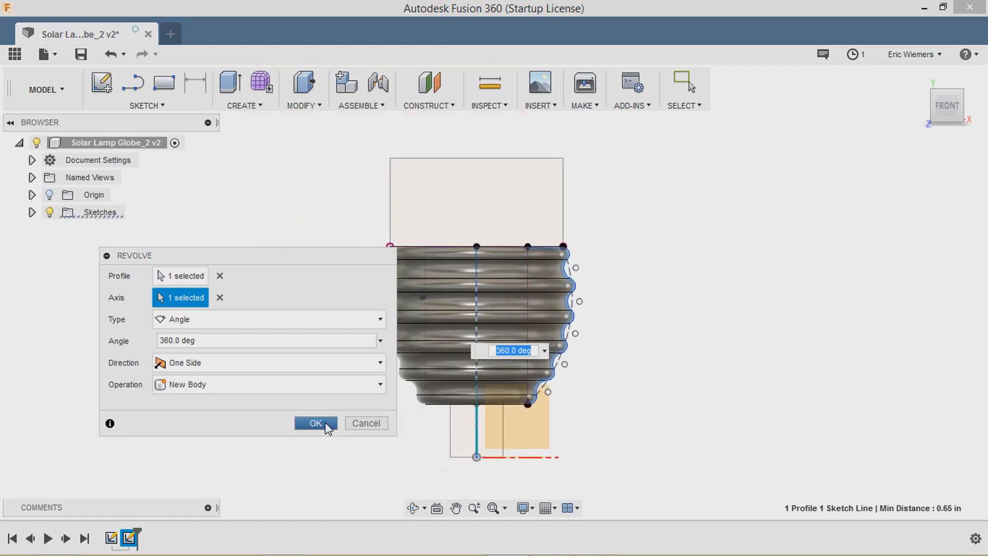
pyautogui.click(315, 423)
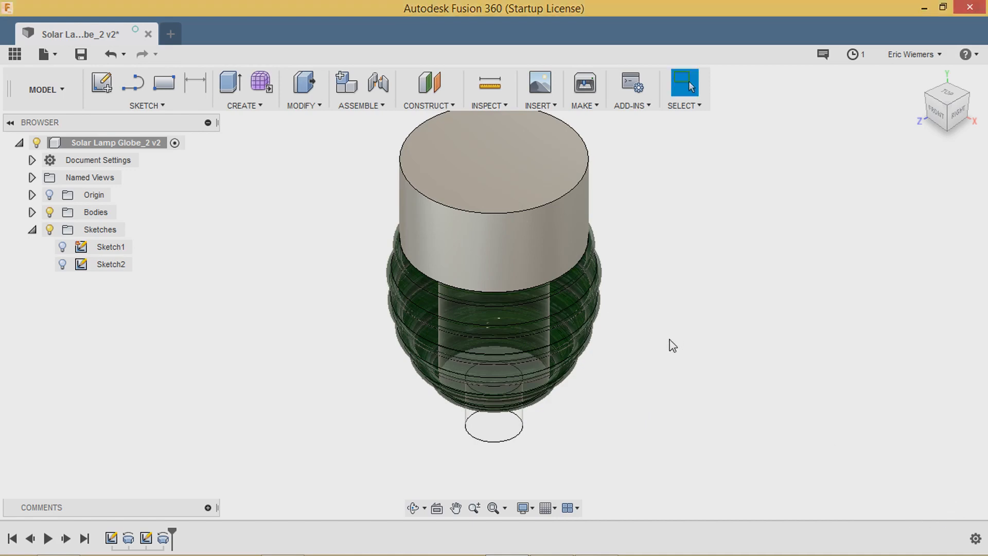
# Step: Orbit the model to inspect the green globe beneath the grey cap
pyautogui.moveTo(672, 344); pyautogui.dragTo(656, 329)
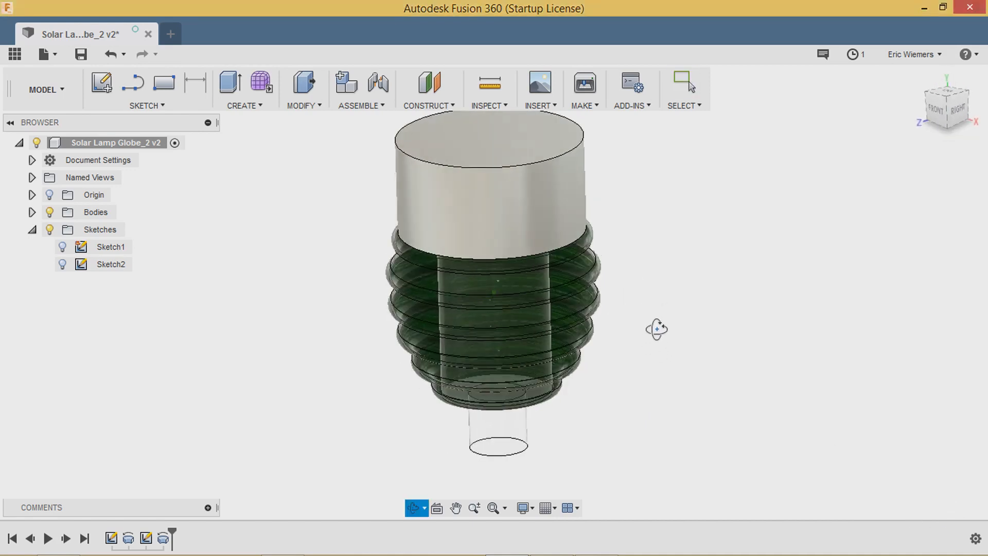